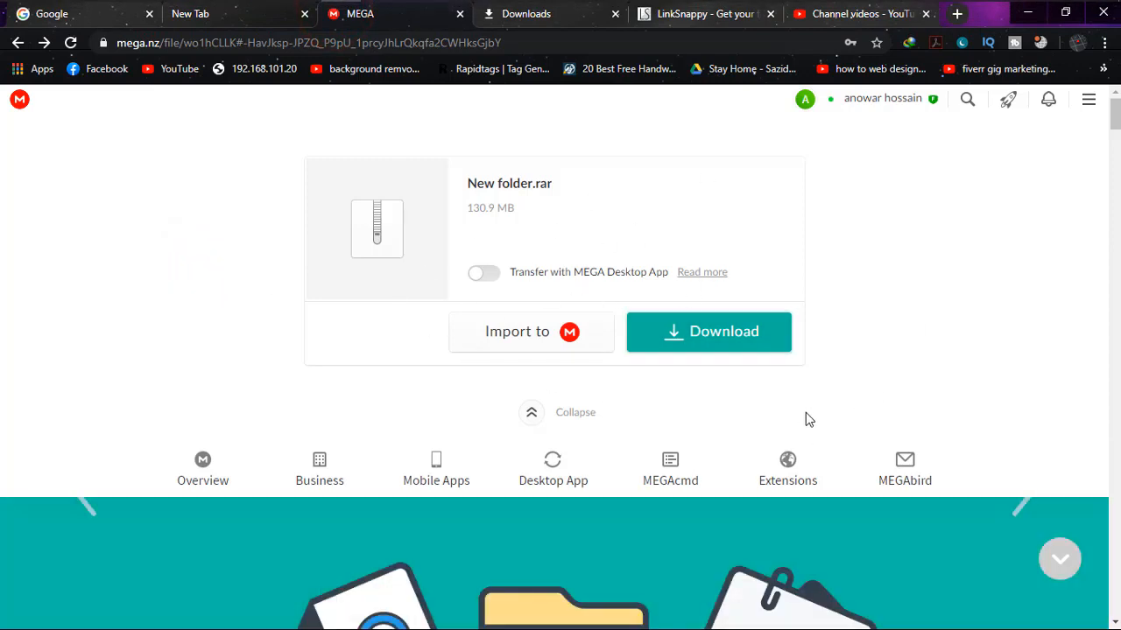
Download New folder.rar (130.9 MB) from the MEGA file page and let it run
left_click(708, 331)
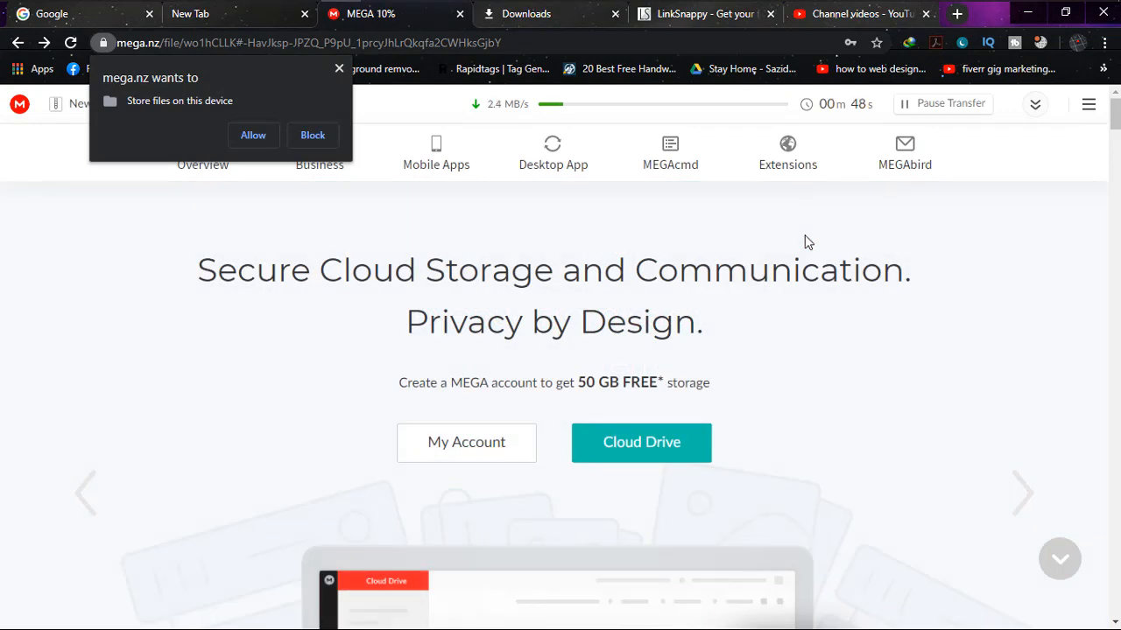
mouse_move(490, 200)
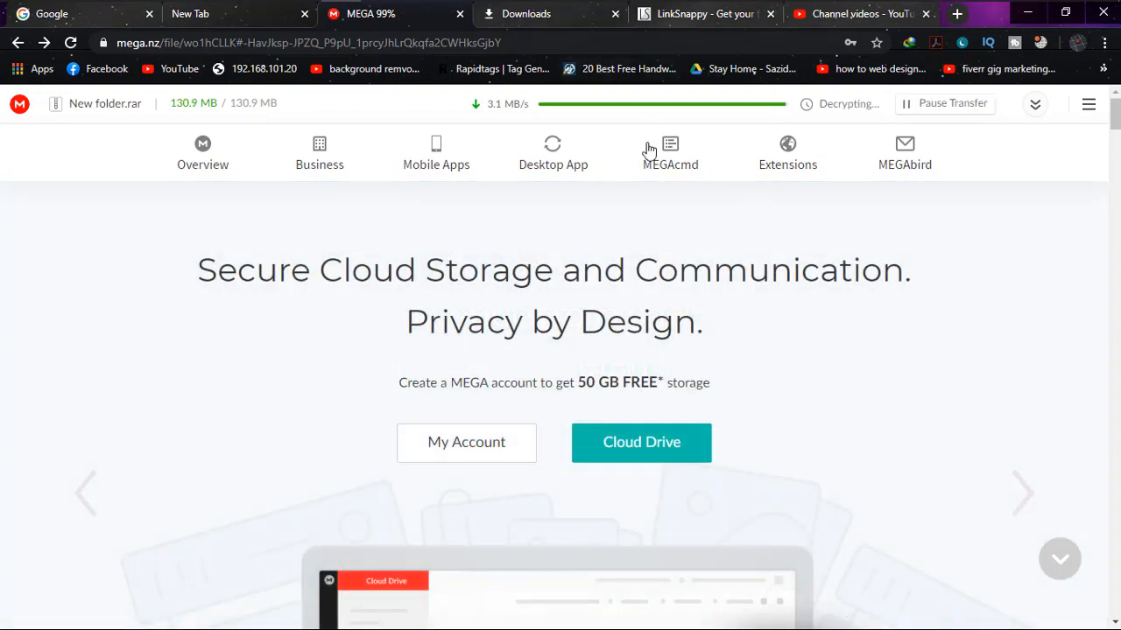
left_click(526, 14)
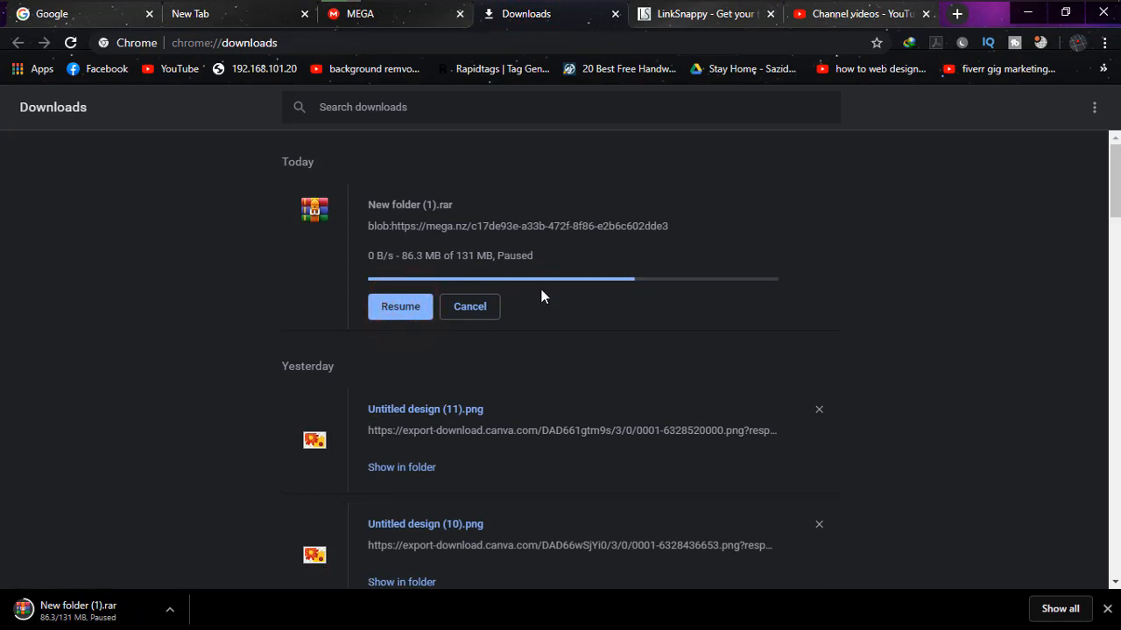
mouse_move(534, 292)
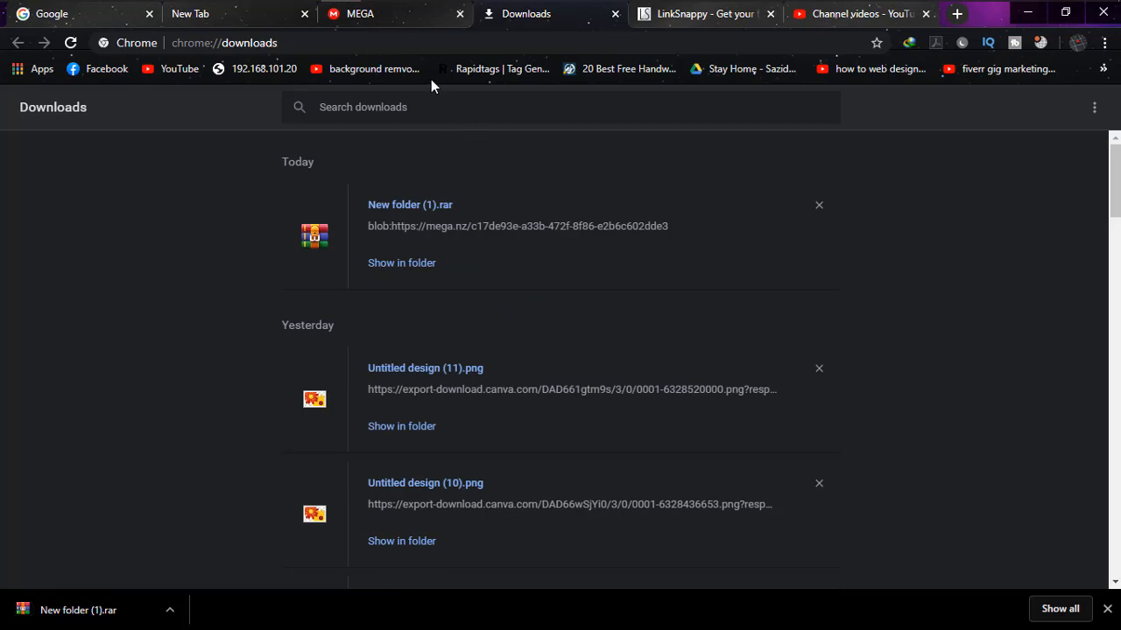
Cancel the paused New folder (1).rar entry in Chrome's downloads list
left_click(359, 14)
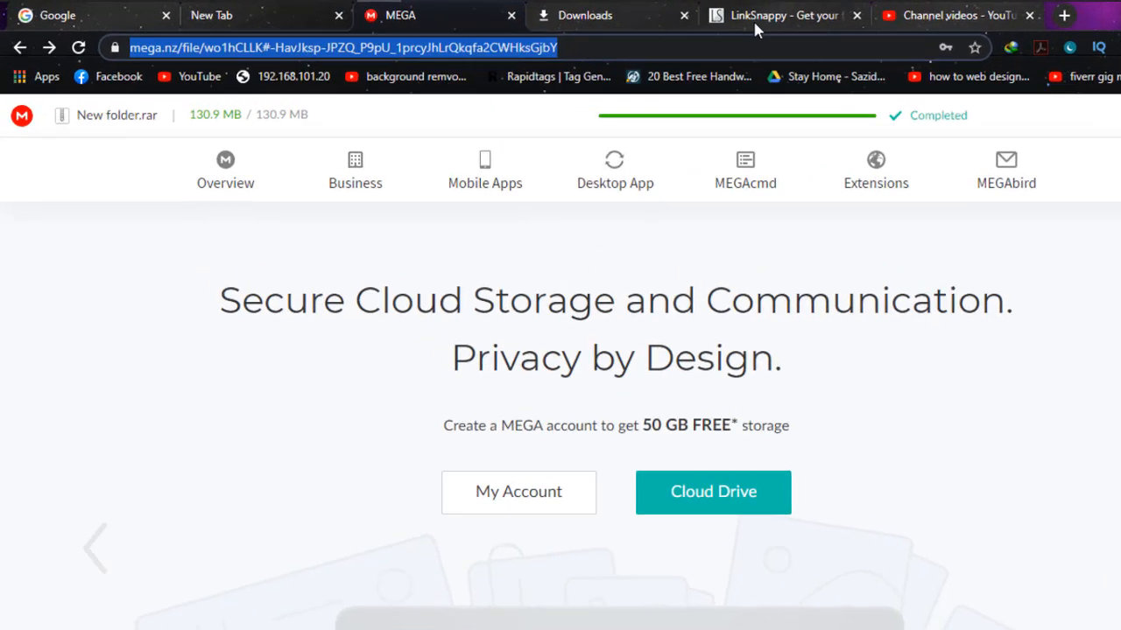
Switch to the LinkSnappy site with the MEGA file URL copied
left_click(780, 14)
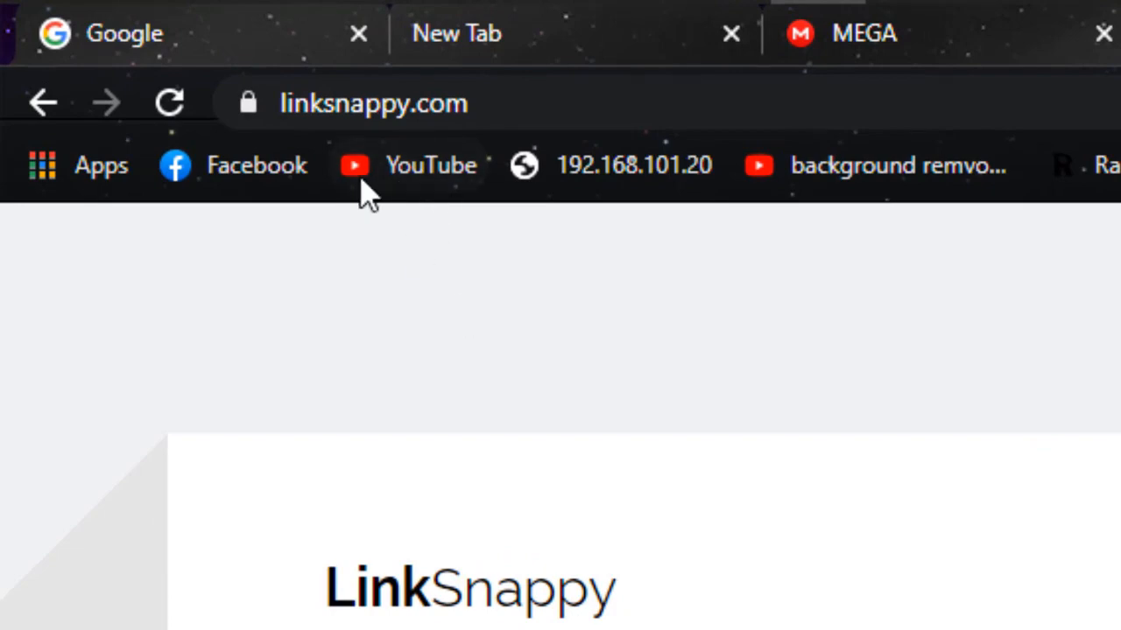
mouse_move(569, 377)
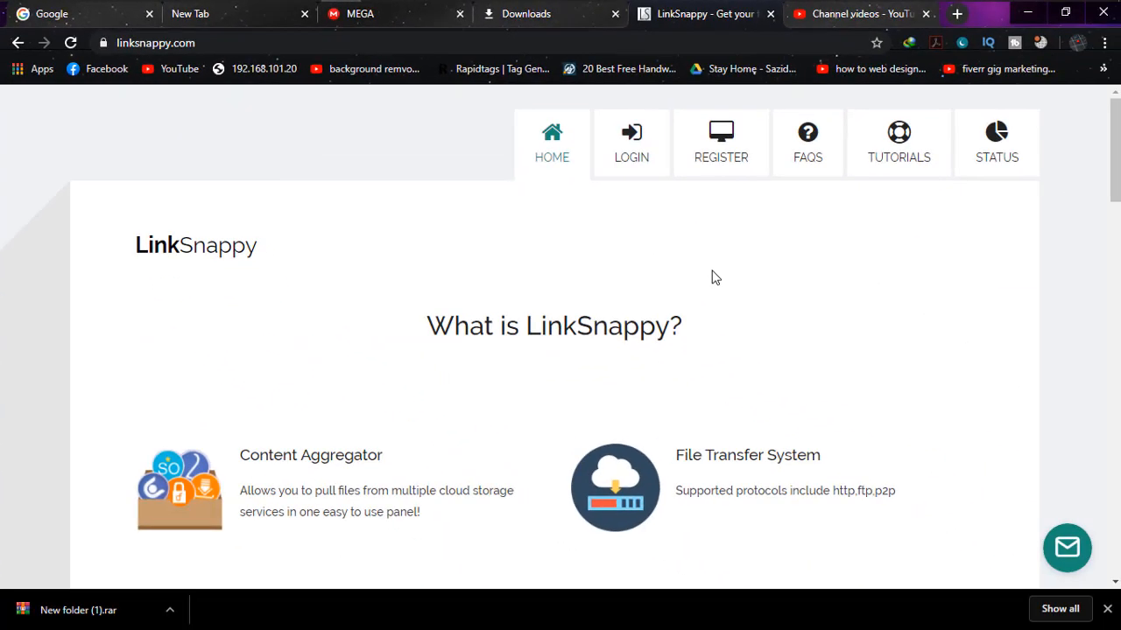
left_click(722, 144)
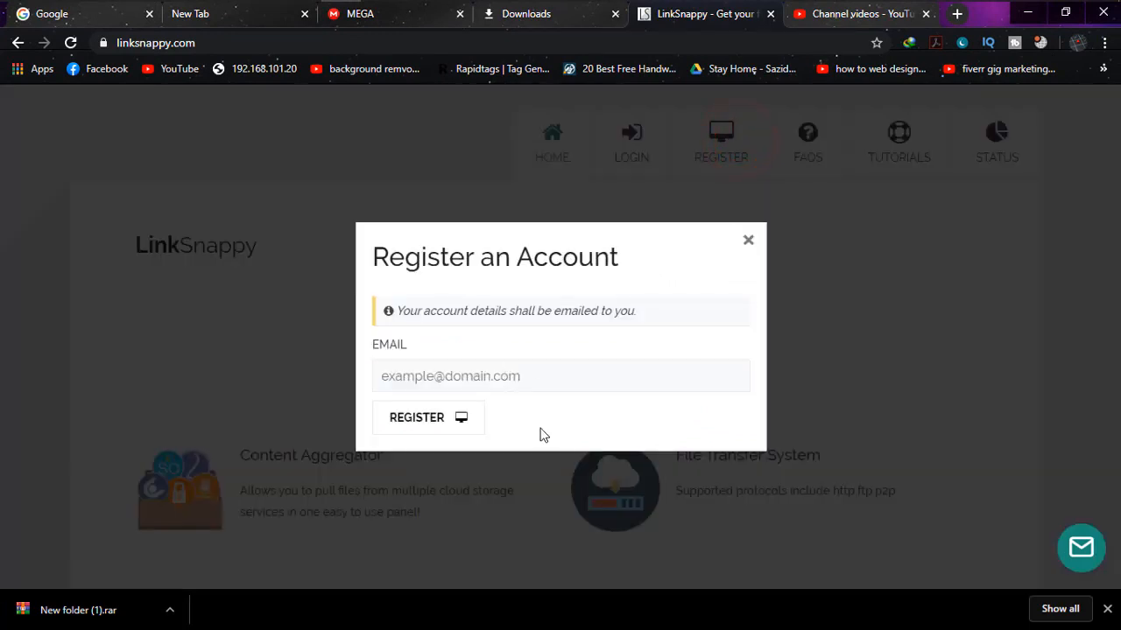
left_click(417, 417)
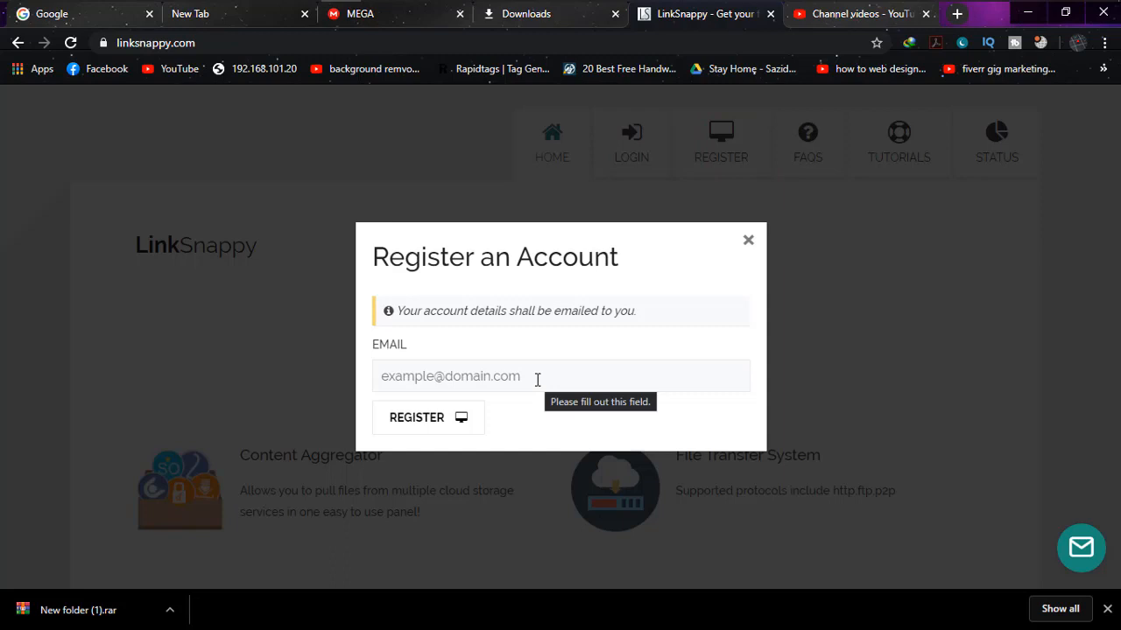
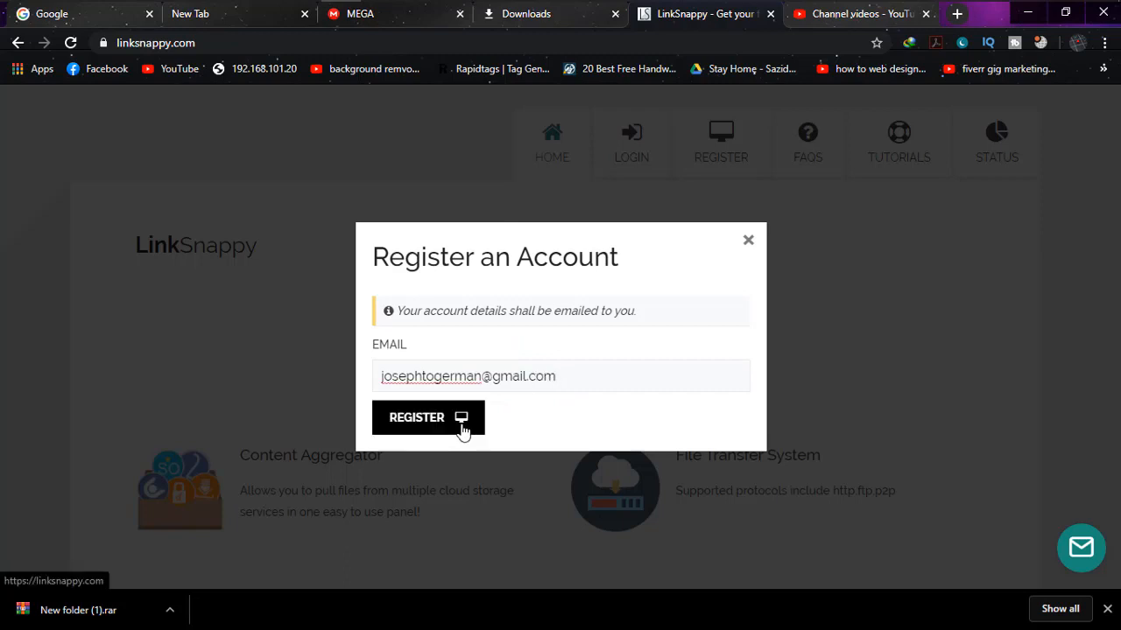
left_click(427, 417)
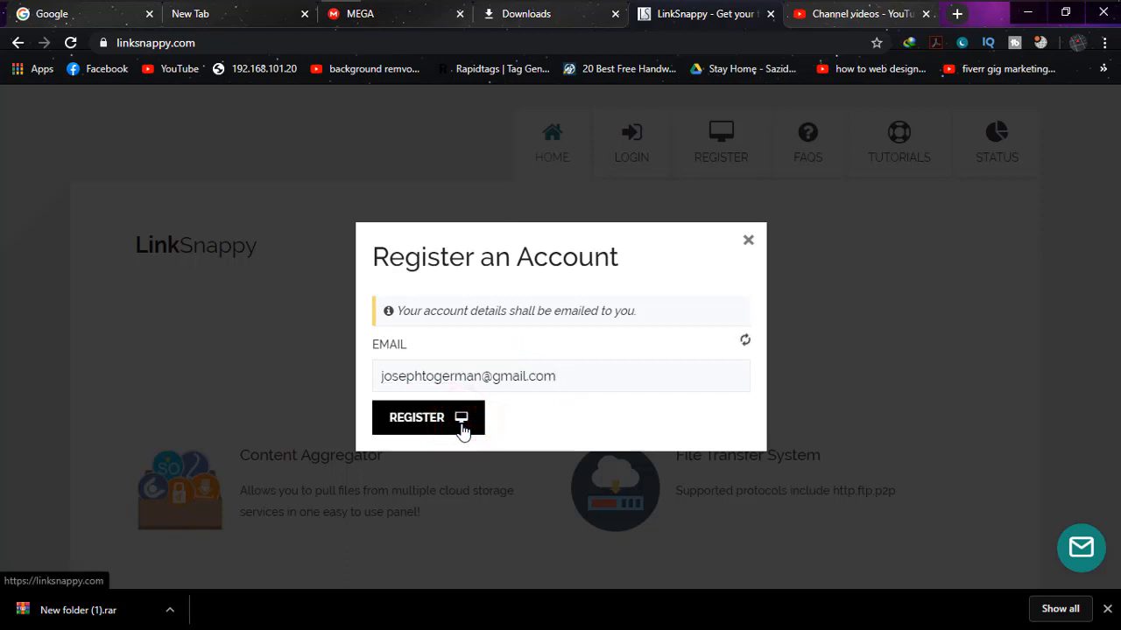
left_click(427, 417)
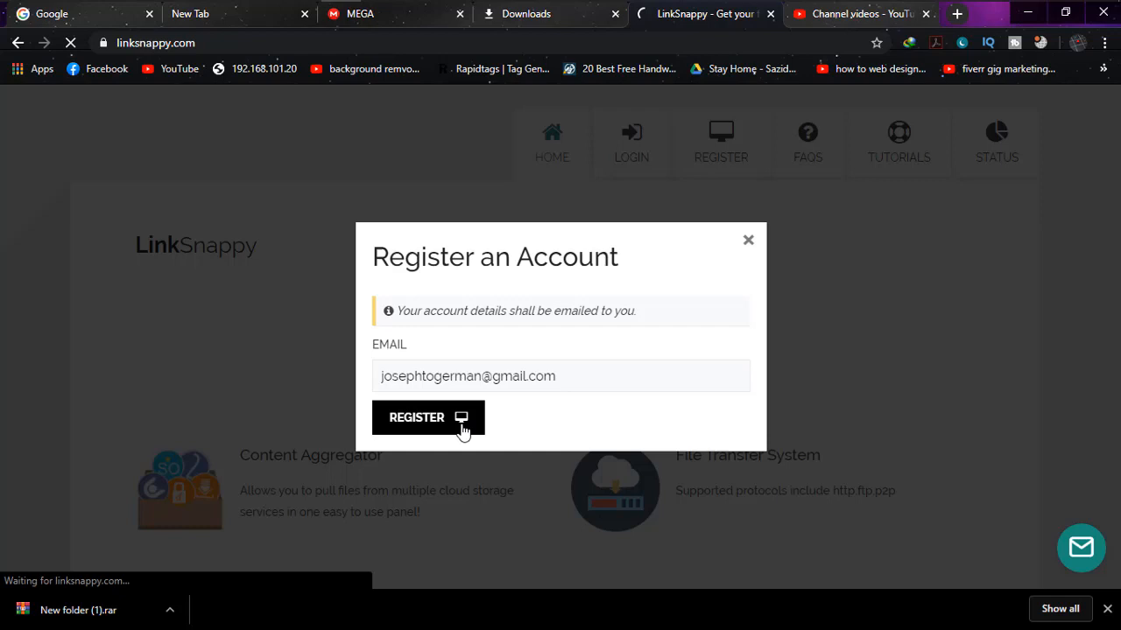
left_click(427, 417)
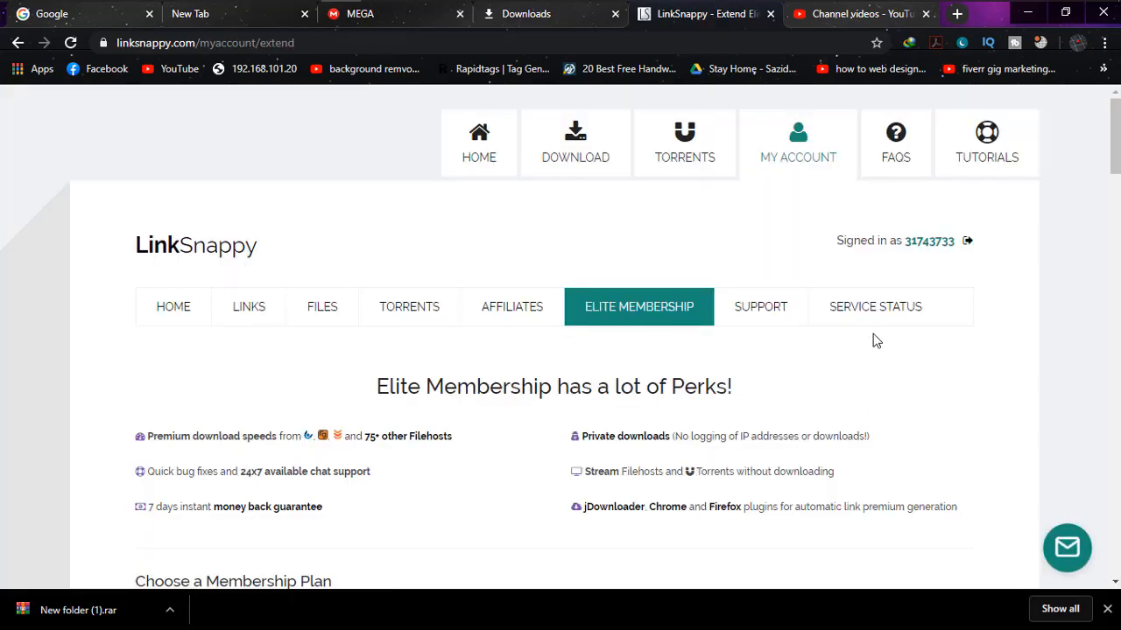
mouse_move(574, 143)
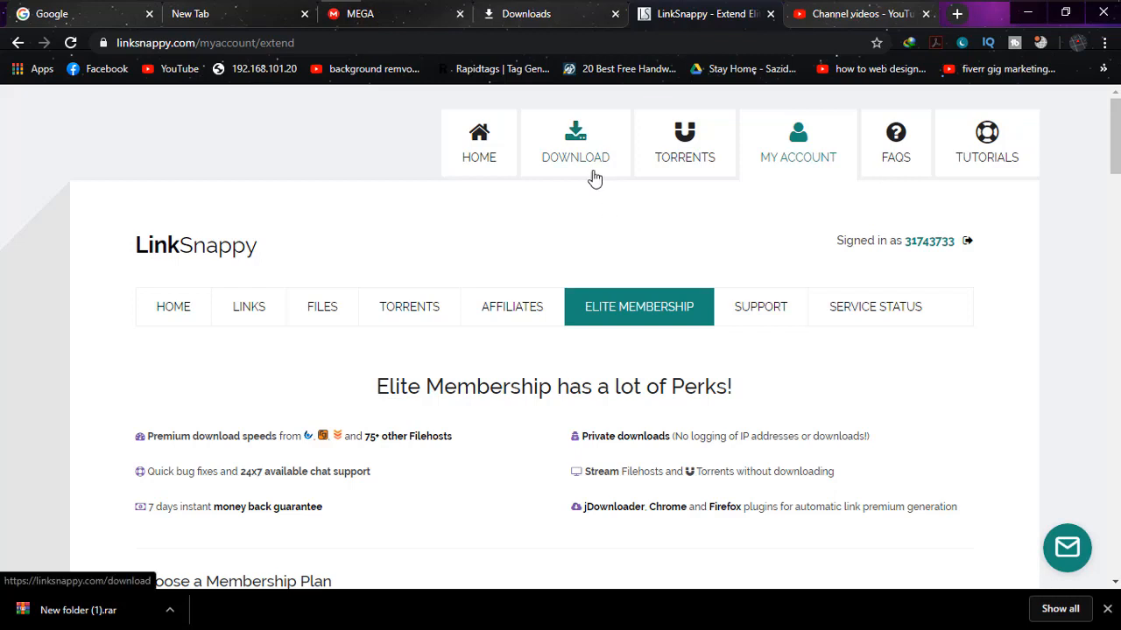
Paste the mega.nz file link into Files to Download and generate a LinkSnappy download link
left_click(574, 144)
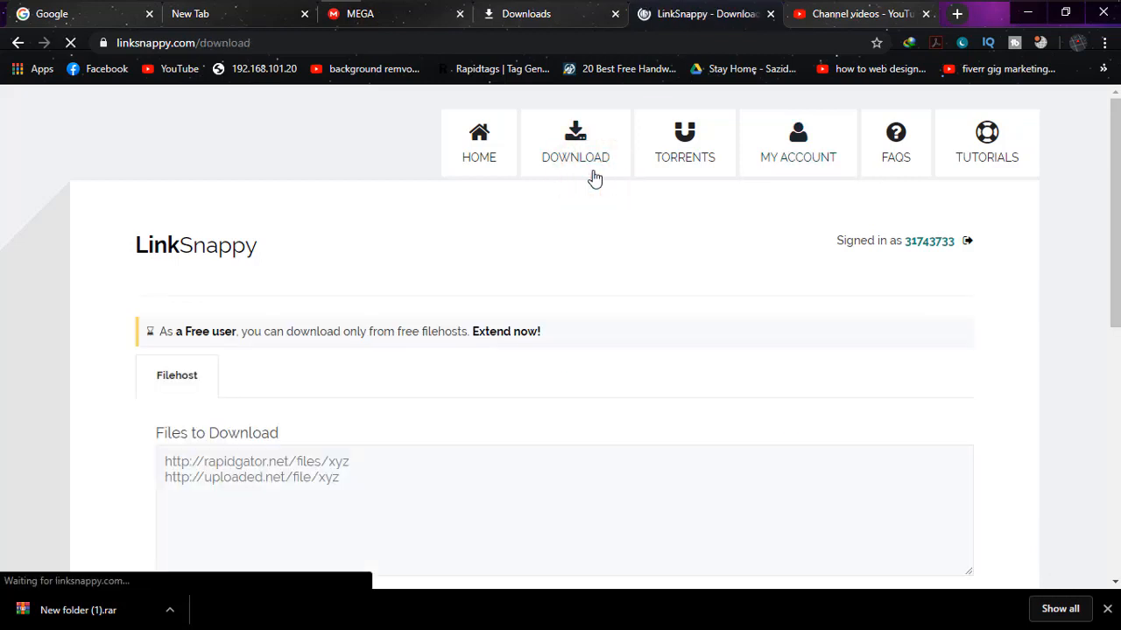
scroll("down", 3)
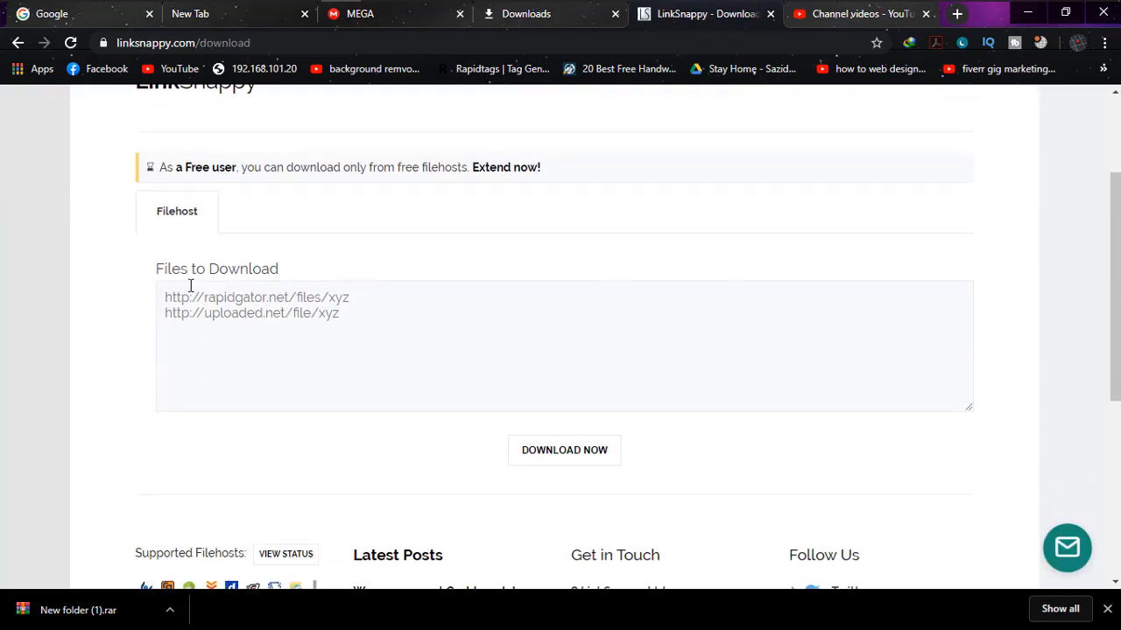
left_click(288, 308)
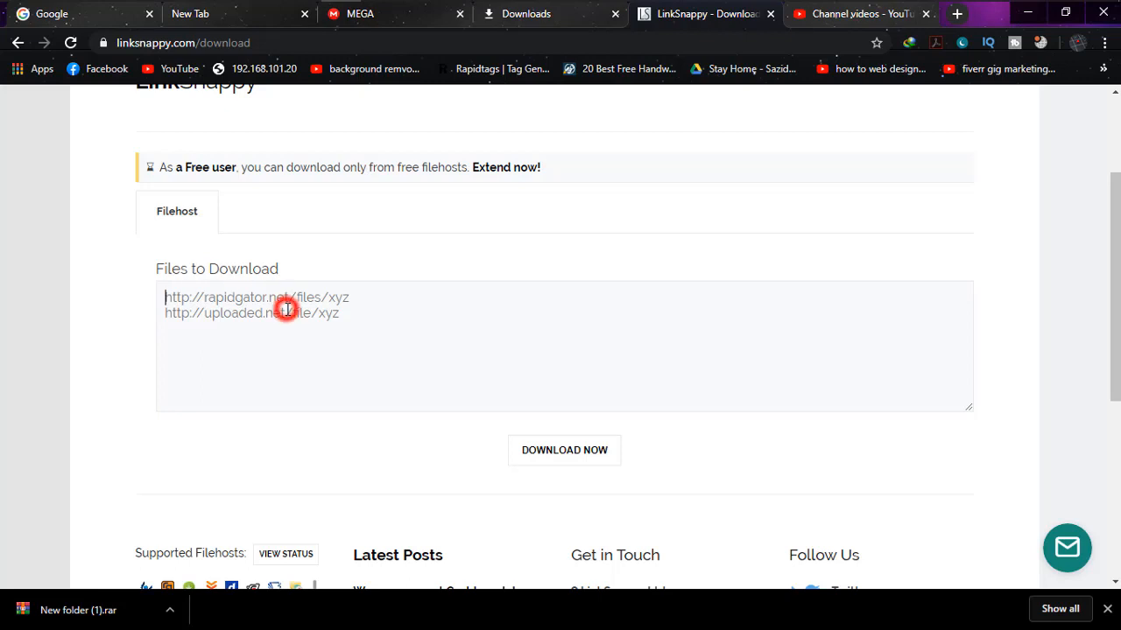
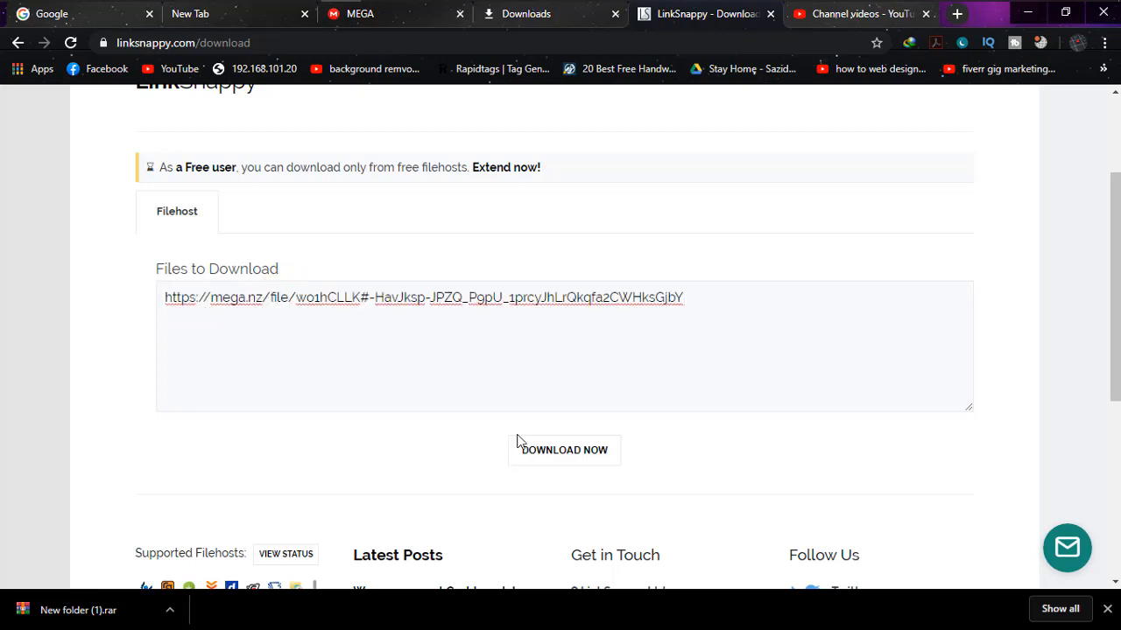
left_click(564, 450)
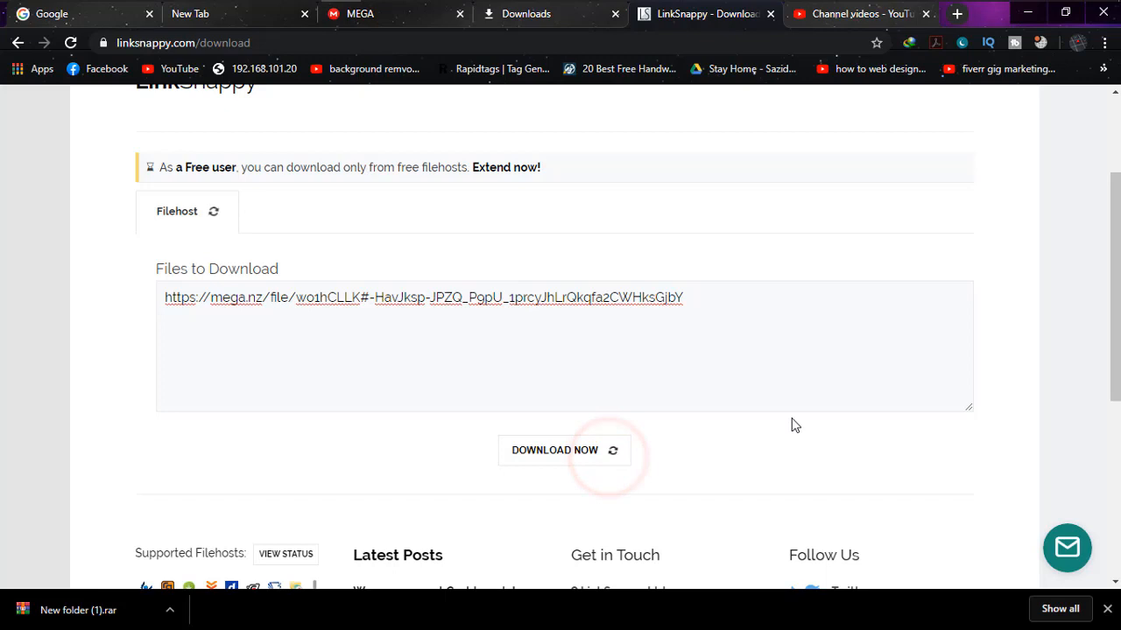
left_click(553, 450)
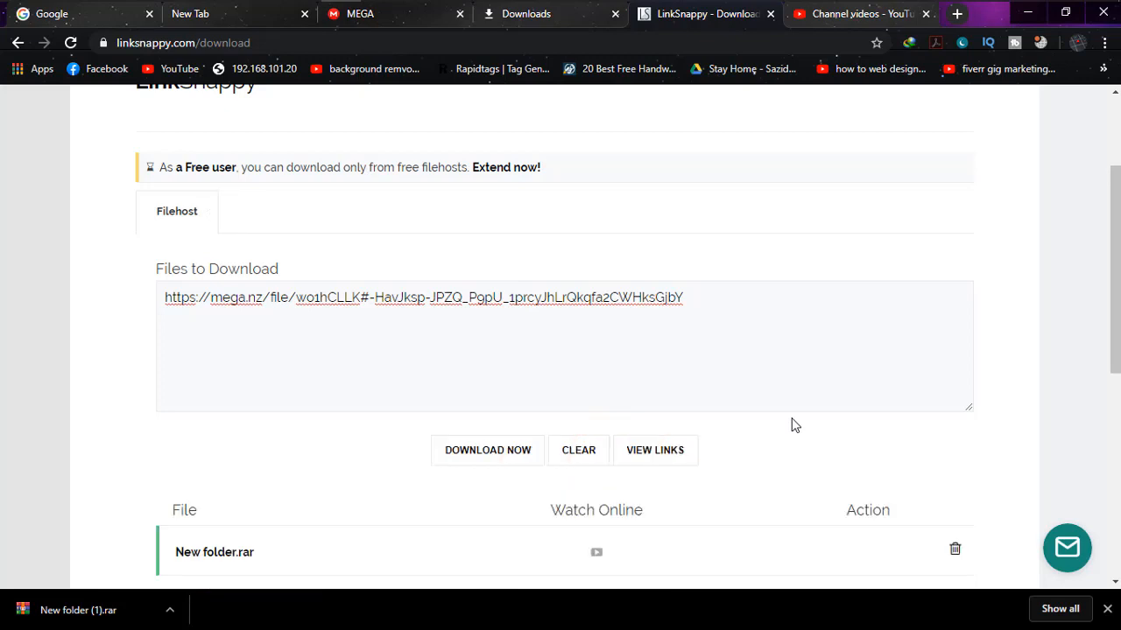
Start downloading the generated New folder.rar entry
scroll("down", 3)
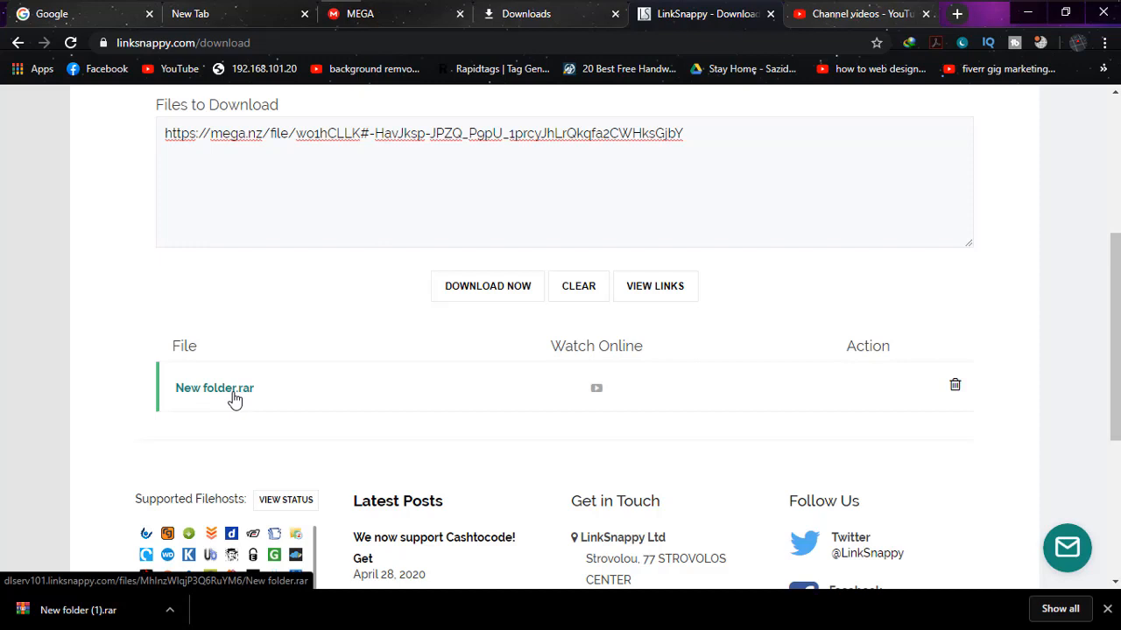
left_click(214, 388)
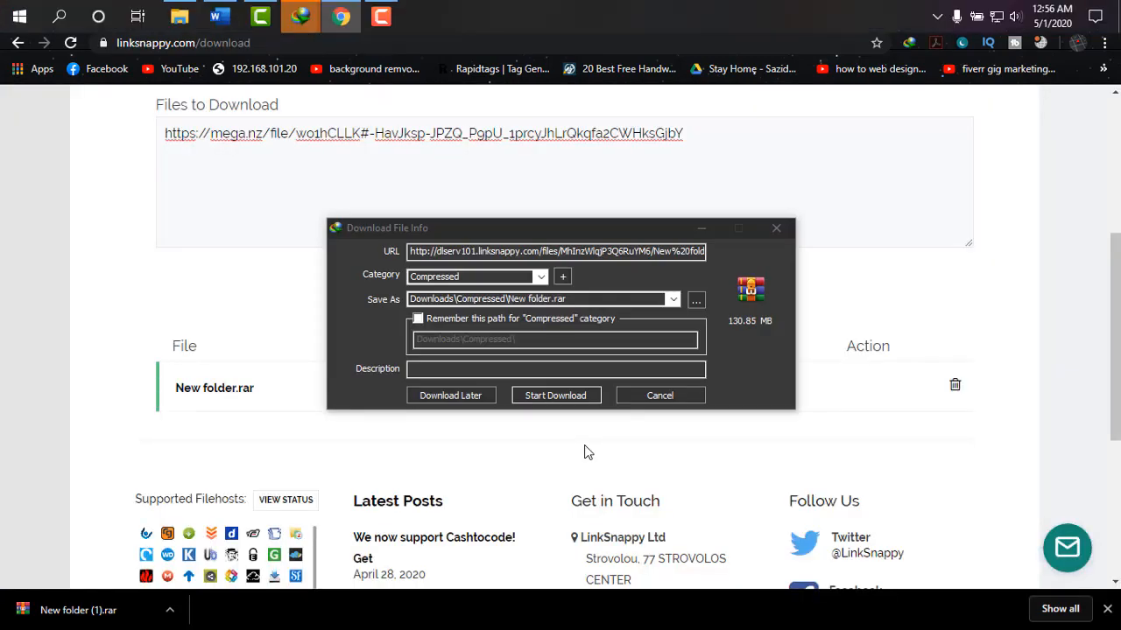
mouse_move(767, 344)
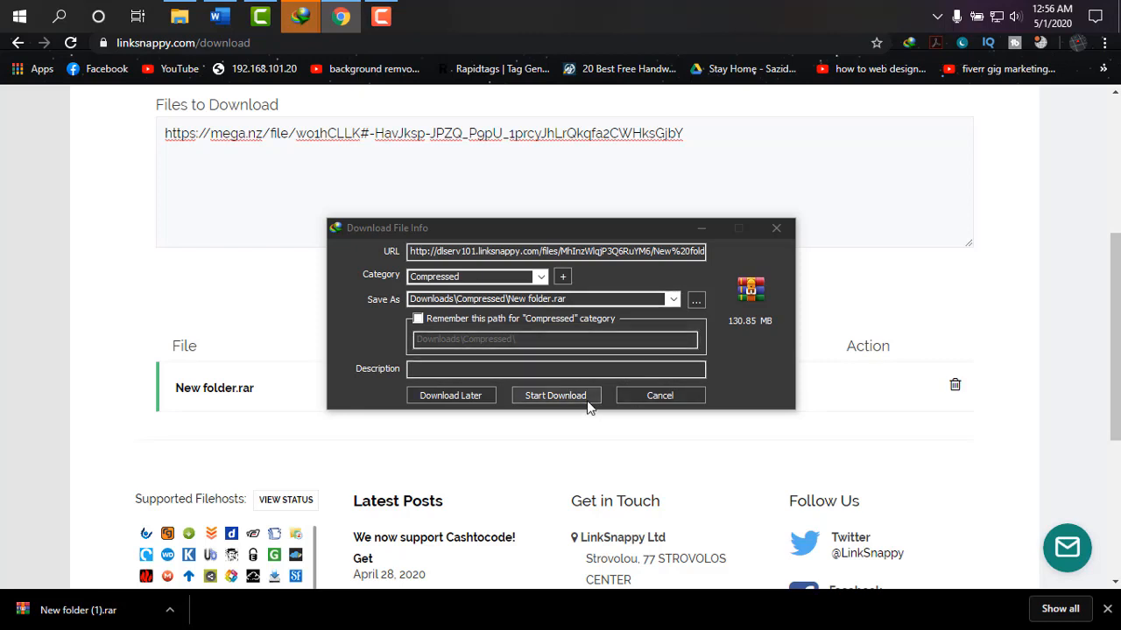
Start New folder.rar in IDM, pause it at about 9%, and return to the MEGA tab
left_click(555, 396)
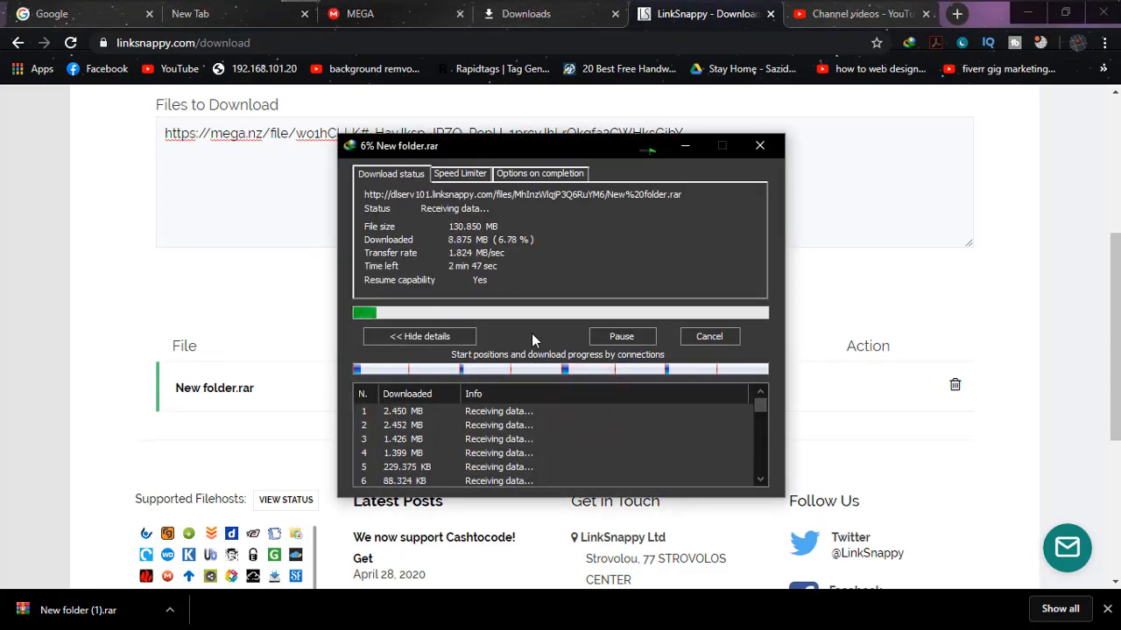
left_click(620, 336)
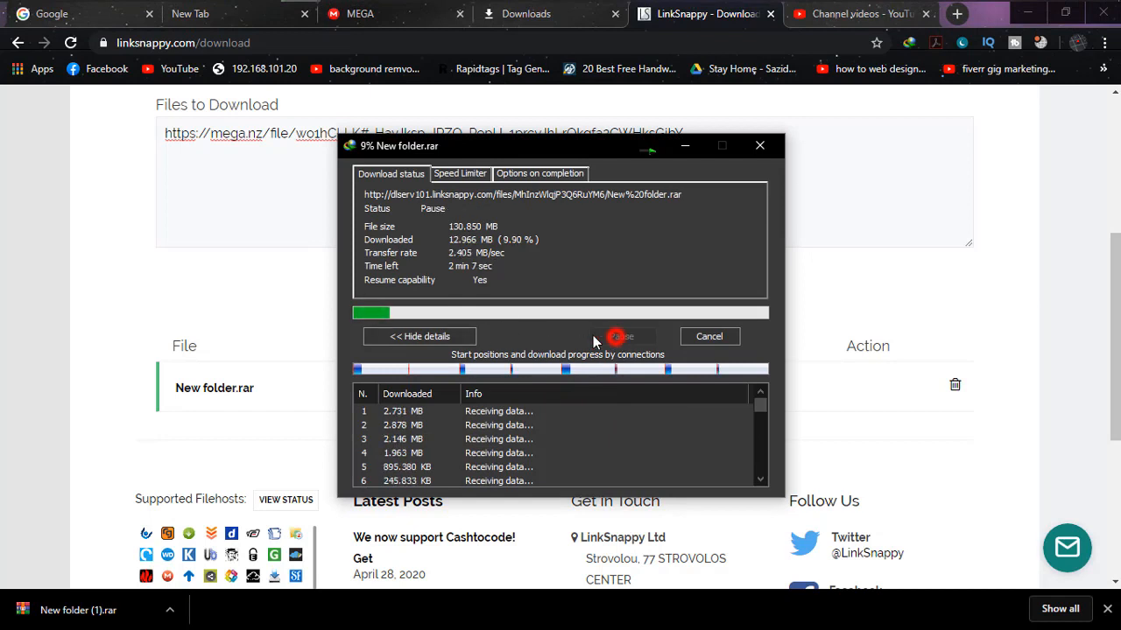
left_click(622, 337)
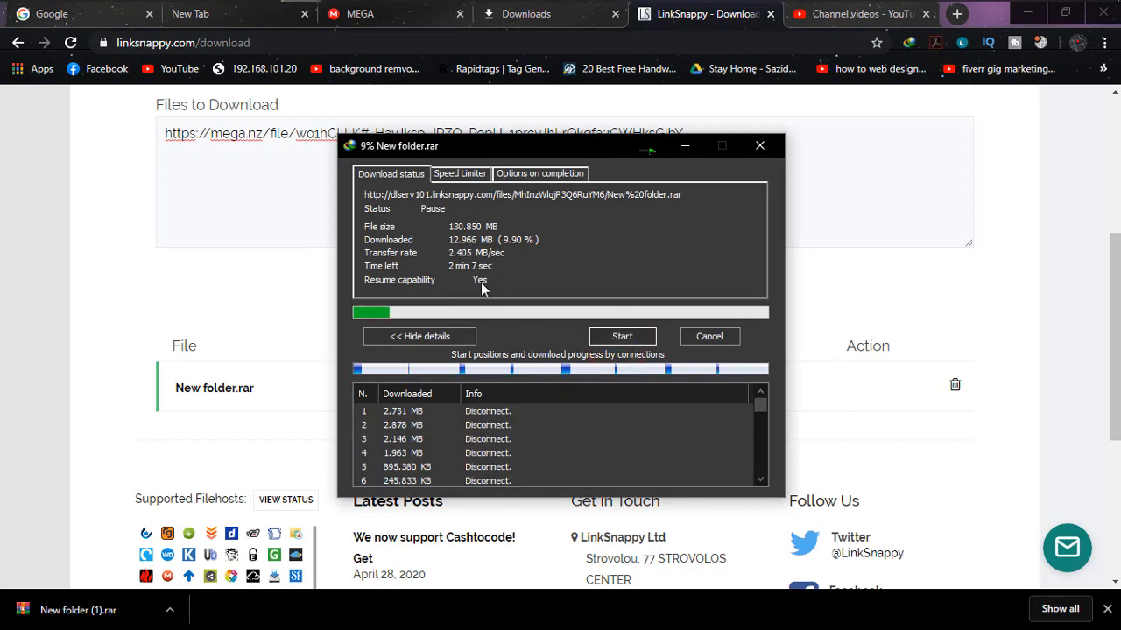
mouse_move(485, 294)
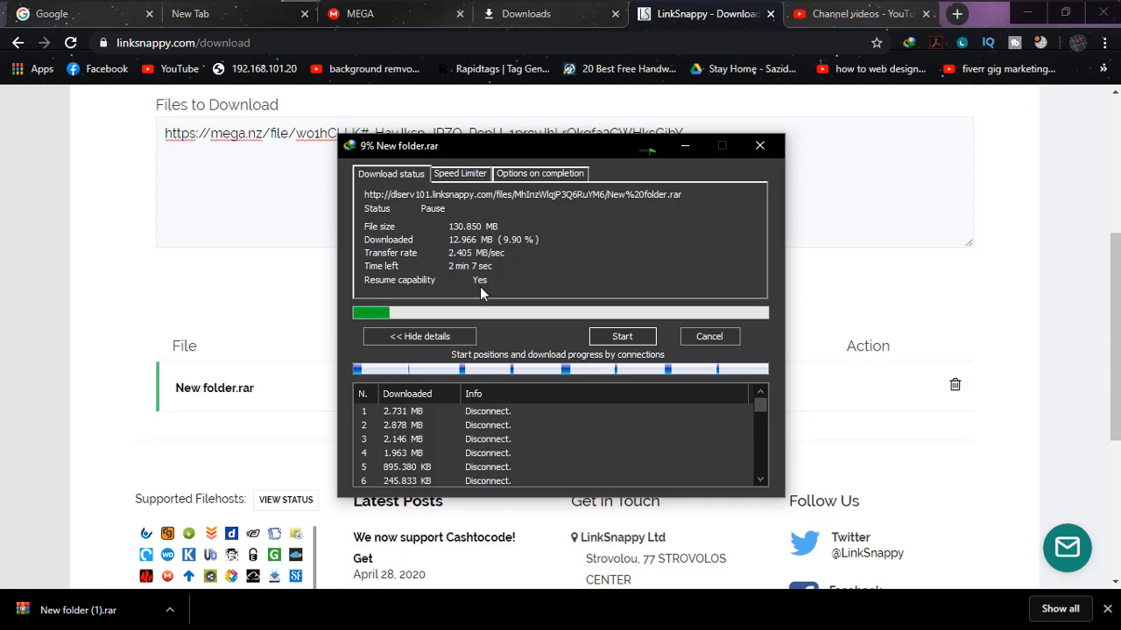
mouse_move(399, 298)
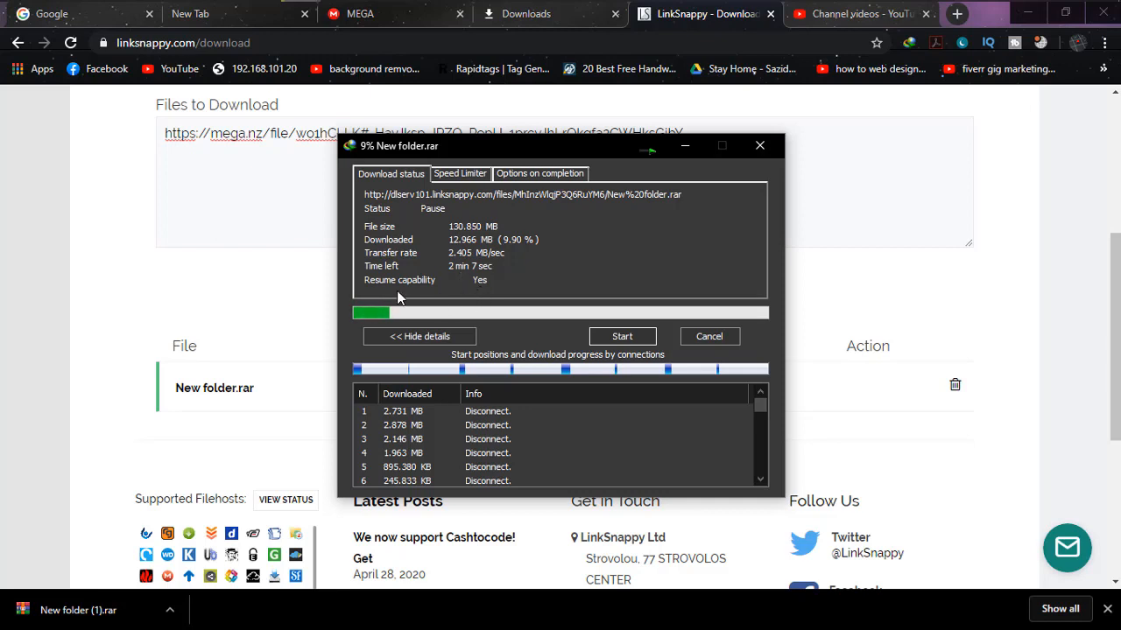
mouse_move(504, 294)
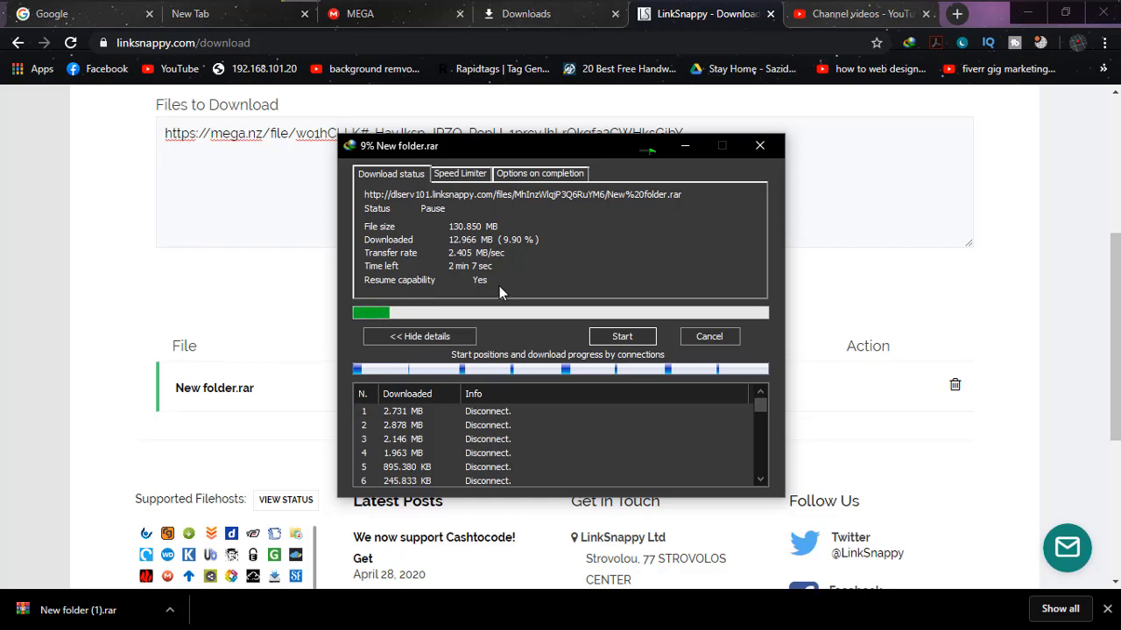
left_click(361, 14)
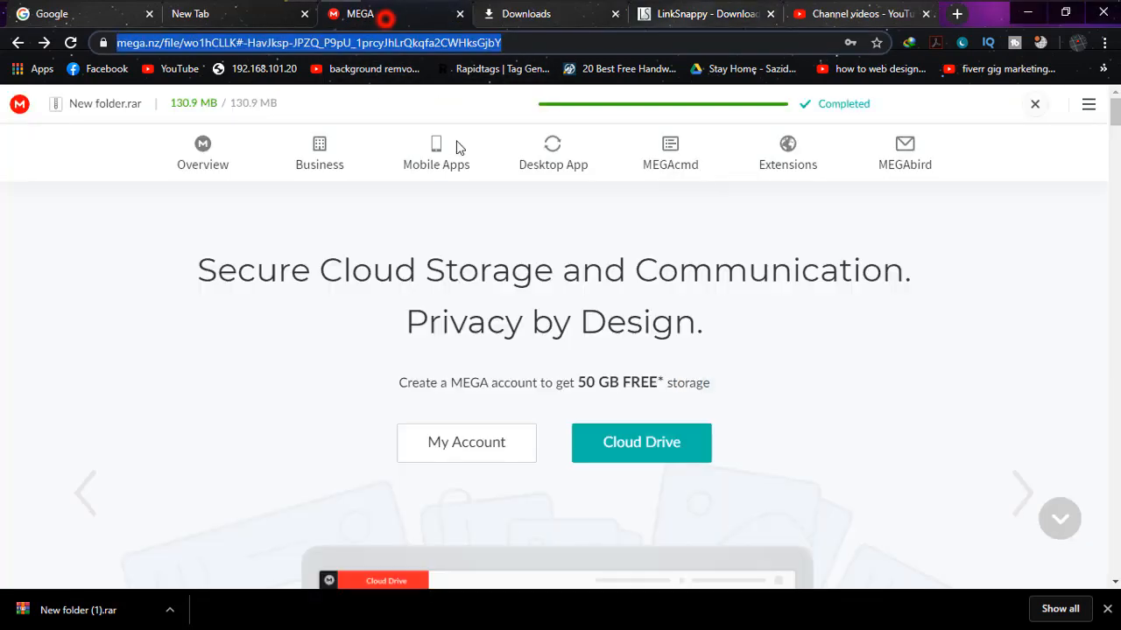